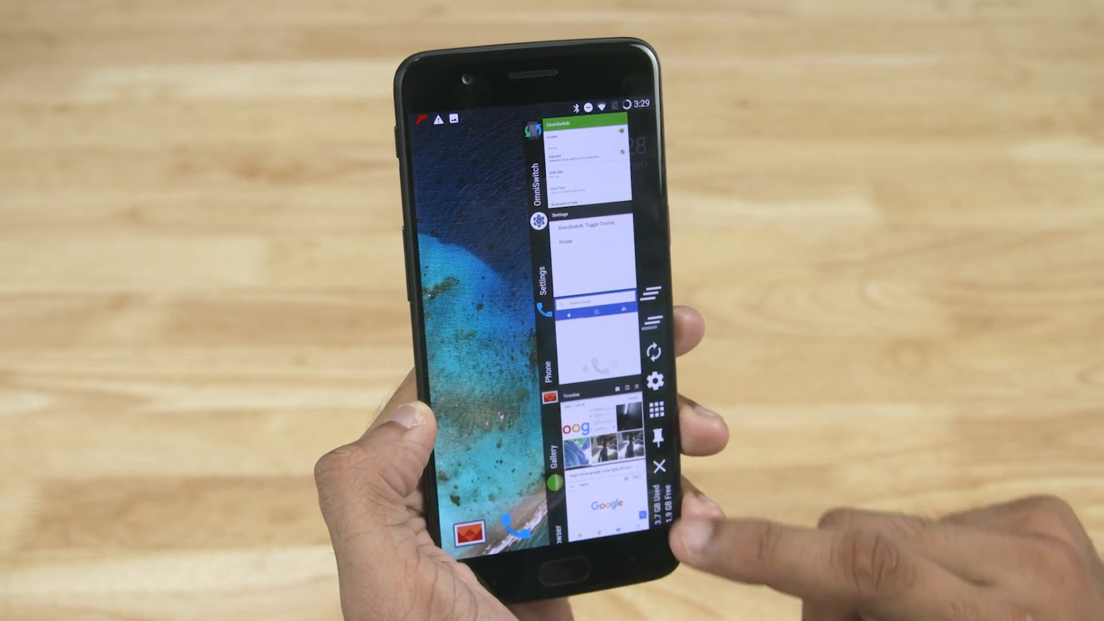
Step: Open the oneplus5 folder to list Resurrection Remix builds, newest RR-N-v5.8.3-20170723 on top
scroll("down", 3)
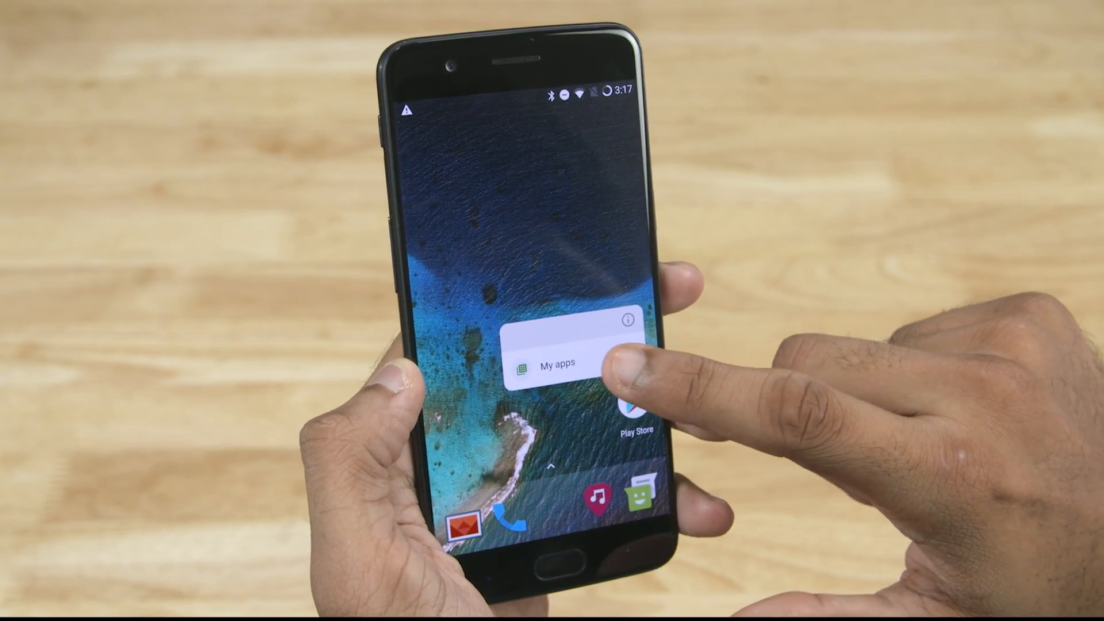
left_click(558, 362)
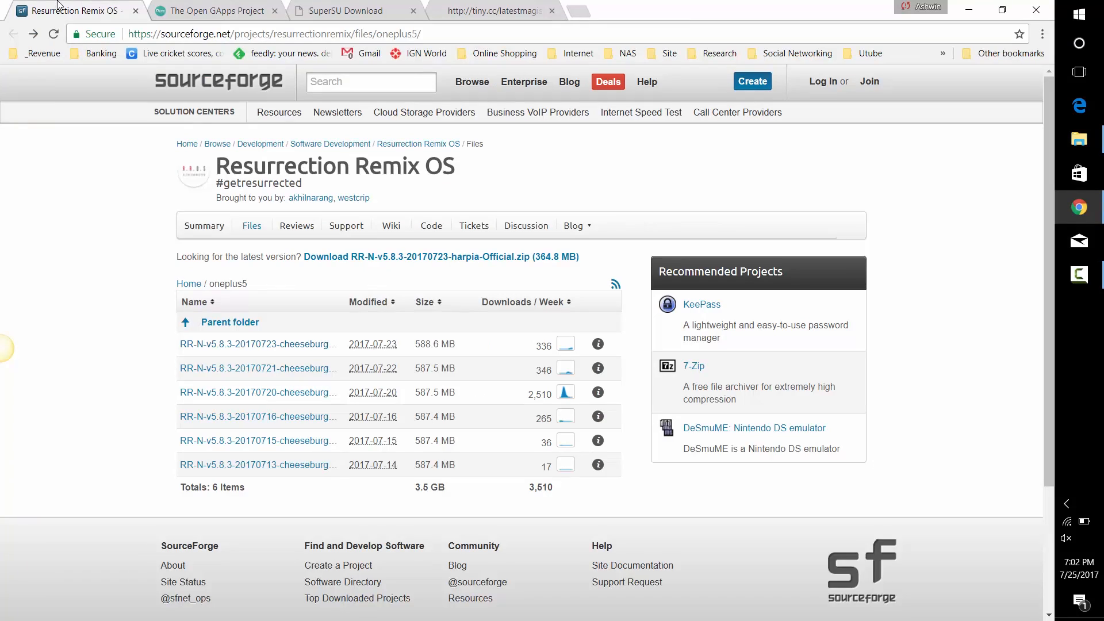
mouse_move(117, 427)
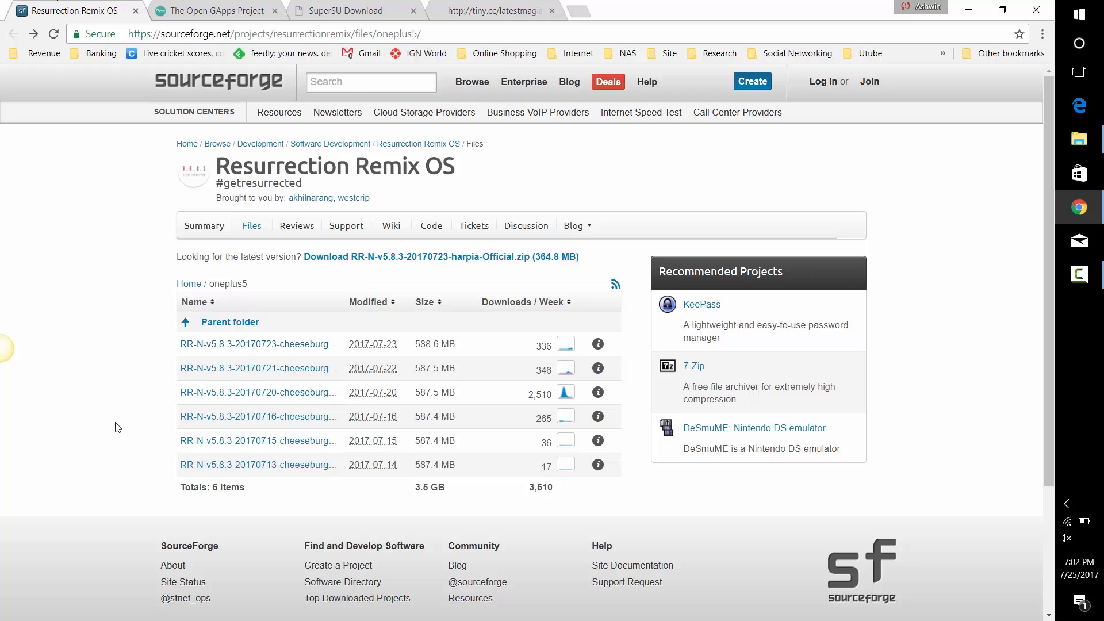
mouse_move(256, 338)
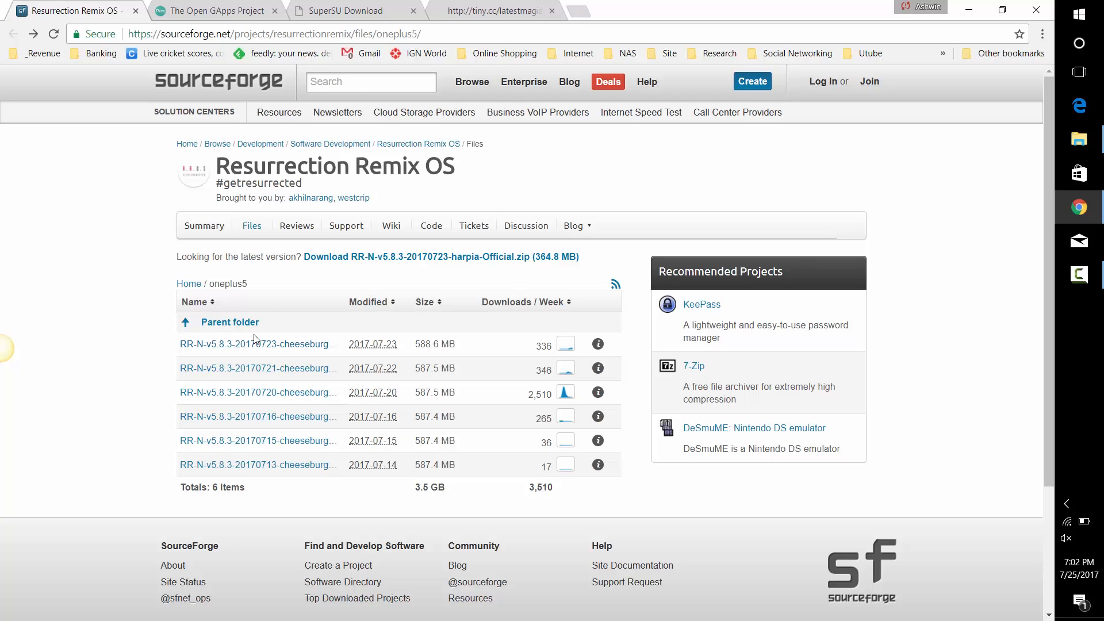
mouse_move(257, 344)
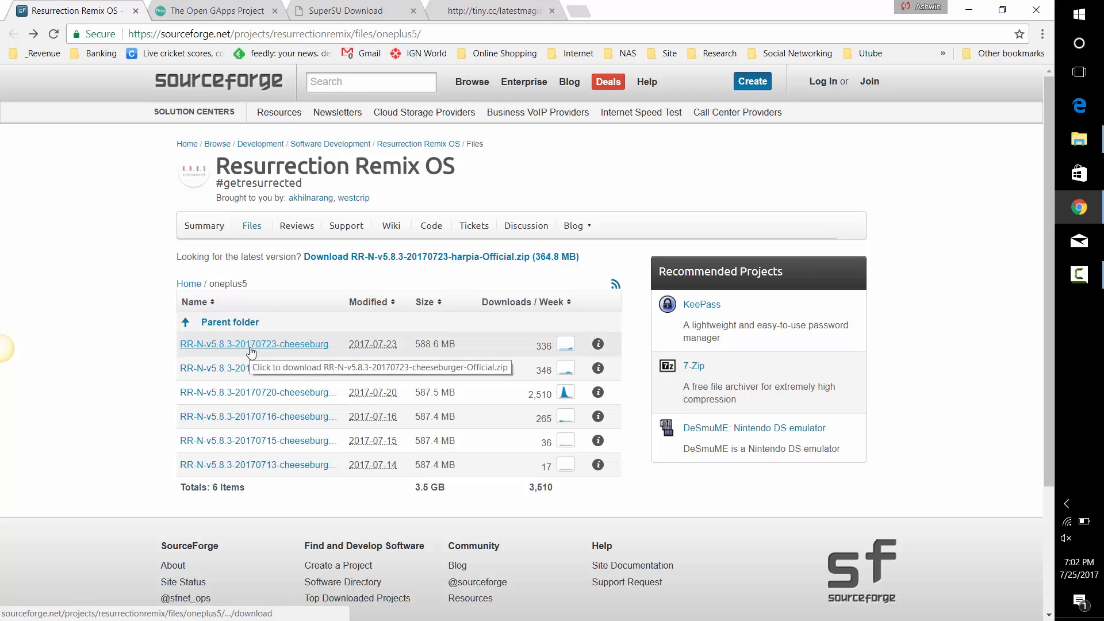
Step: In Open GApps, select ARM64, Android 7.1 and the pico variant (110.38 MiB)
left_click(215, 11)
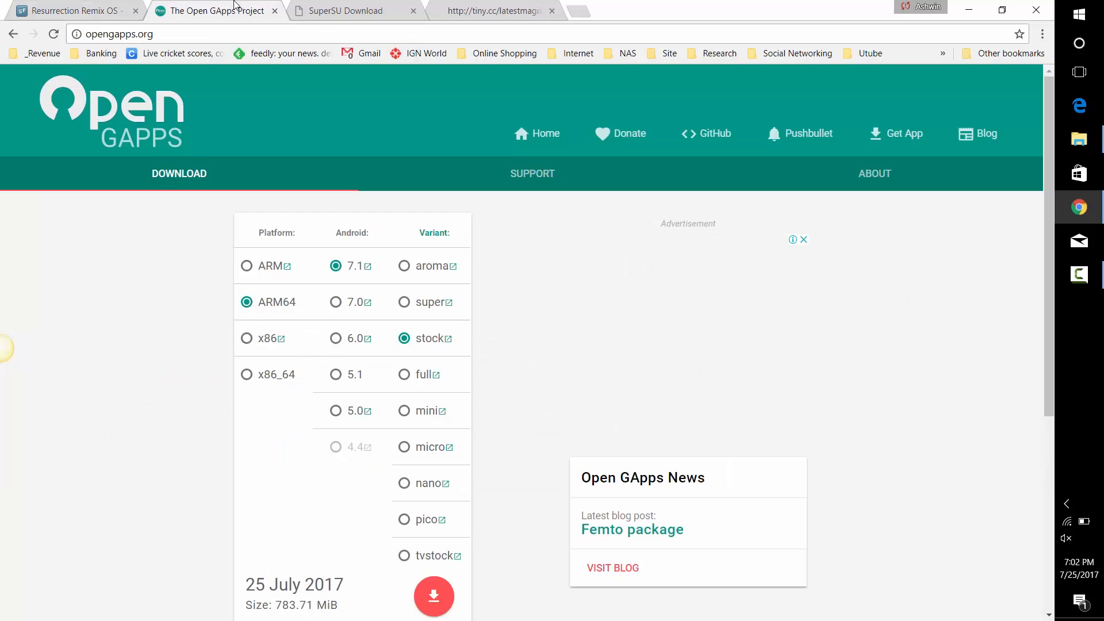
mouse_move(271, 302)
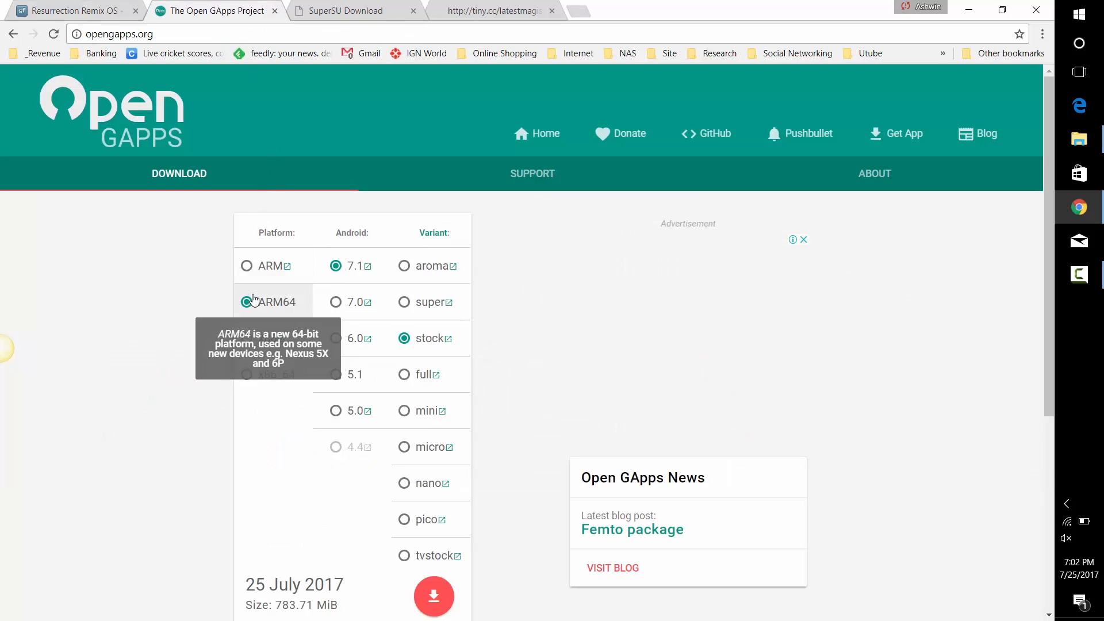
left_click(245, 301)
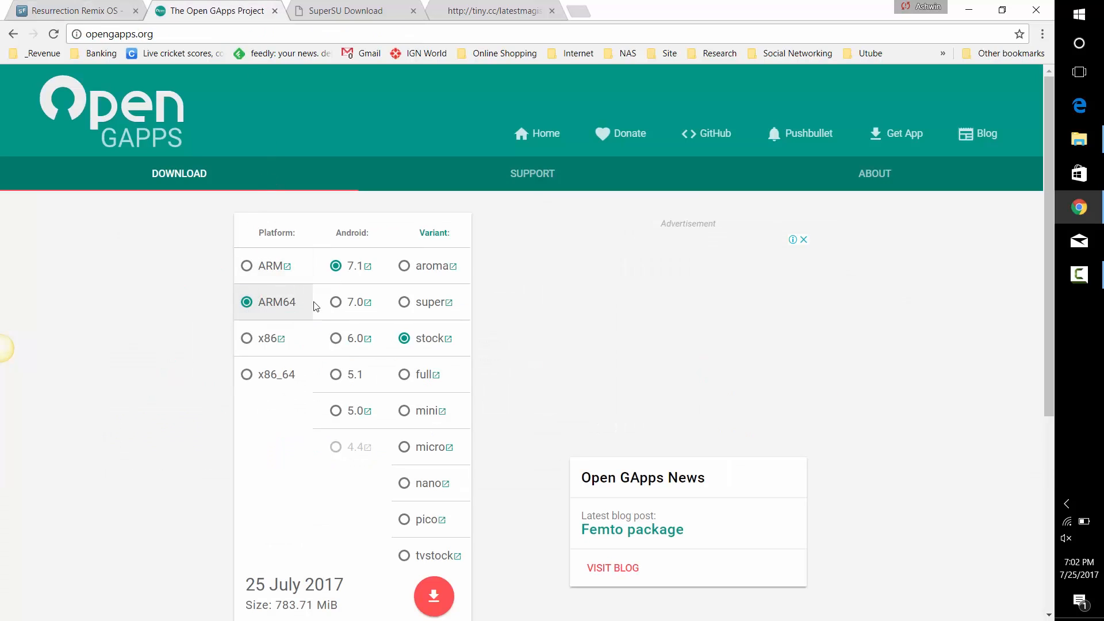
mouse_move(354, 266)
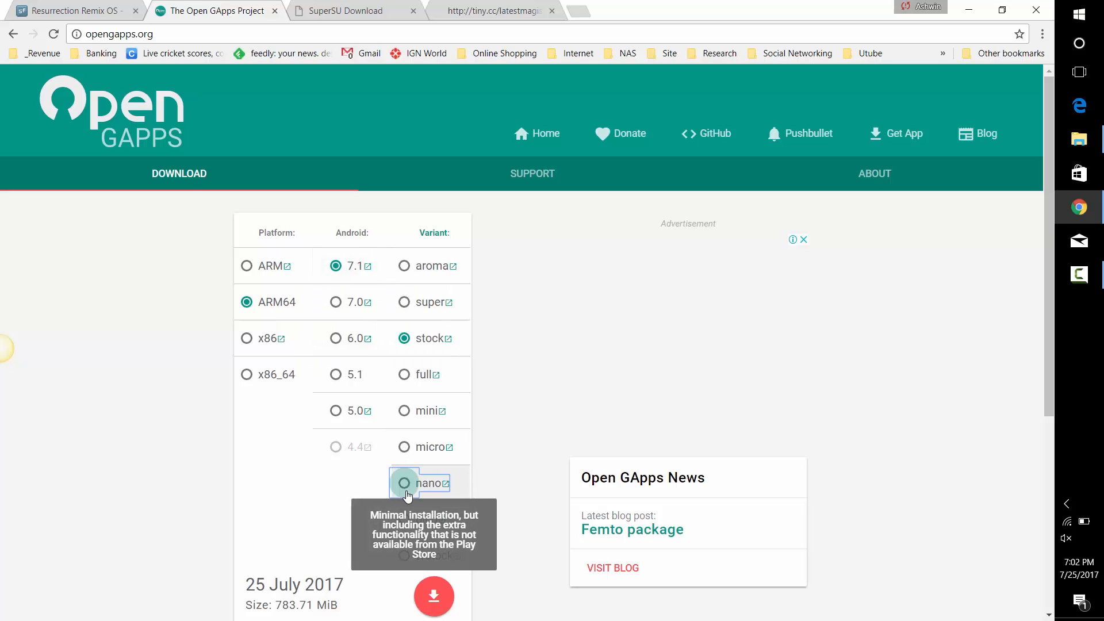
left_click(404, 519)
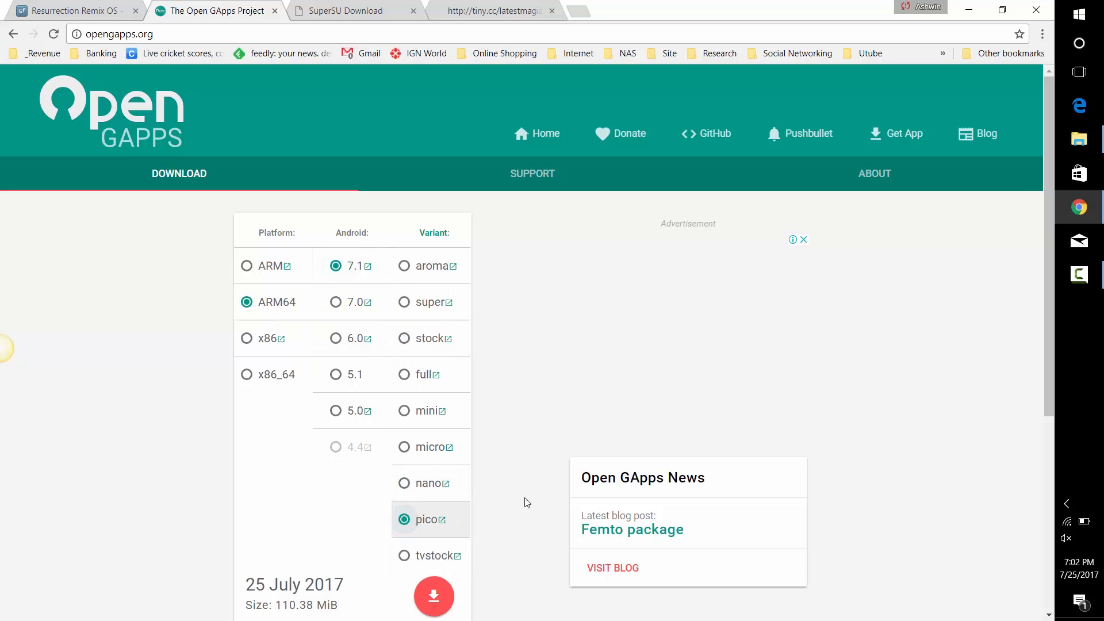
mouse_move(387, 4)
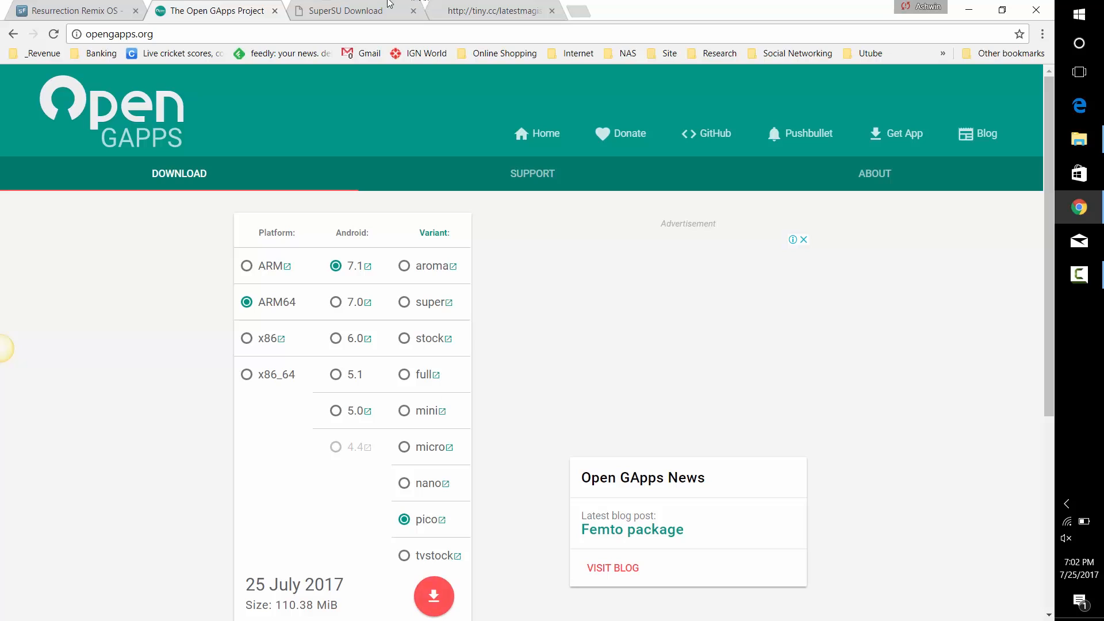